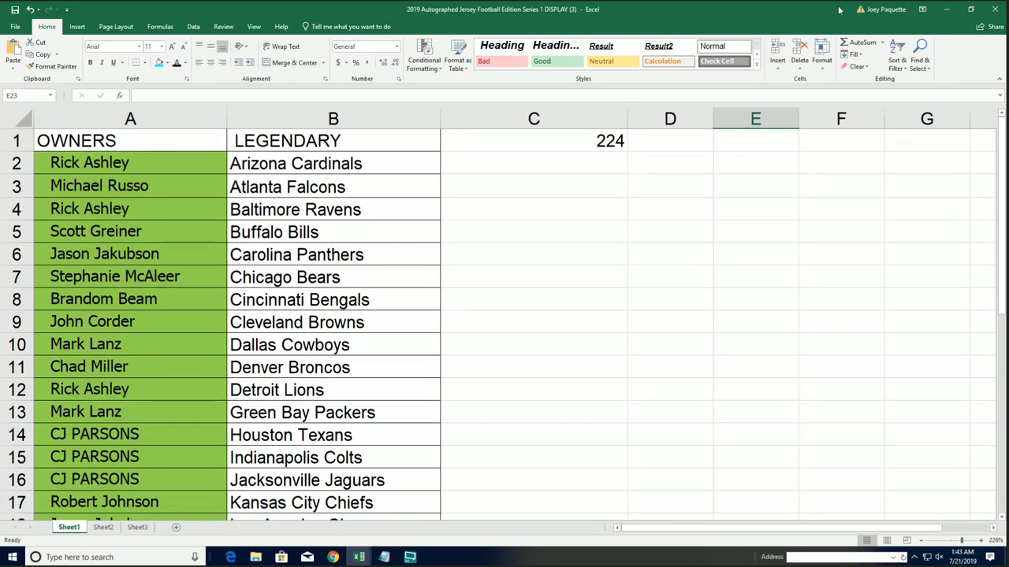
Scroll Sheet1's break owner list down to row 34 and back to the OWNERS names
scroll("down", 3)
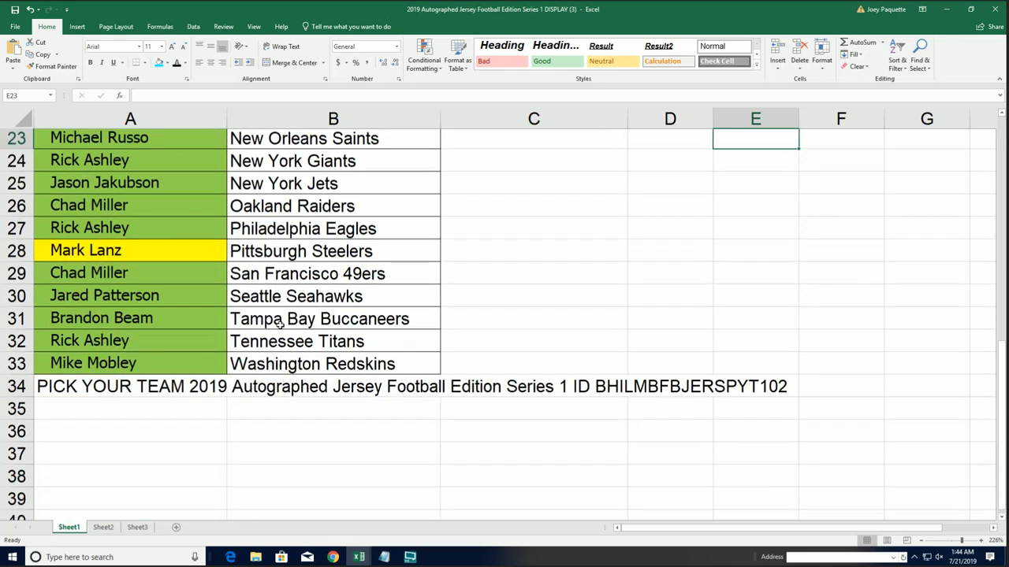
scroll("down", 3)
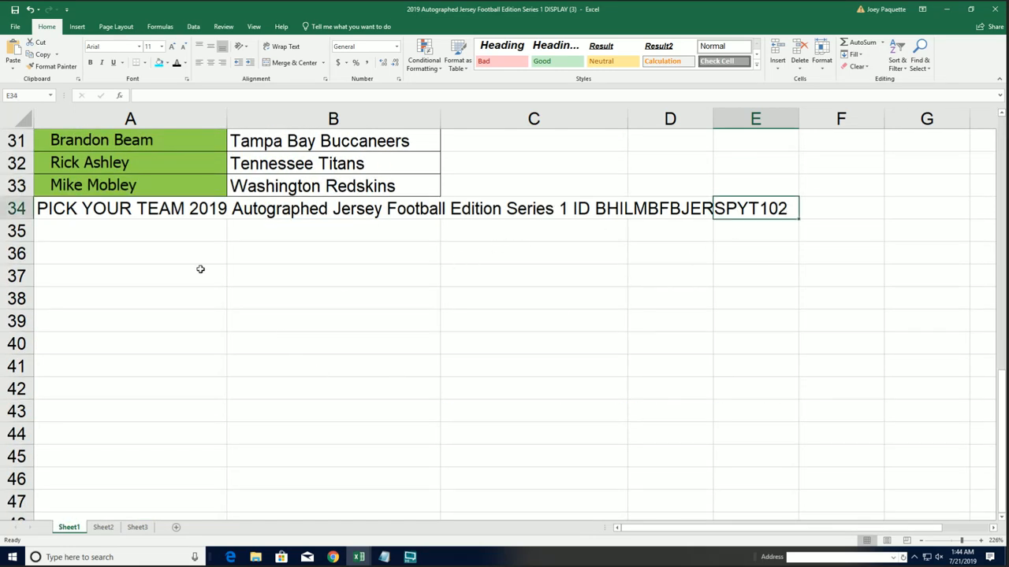
scroll("up", 3)
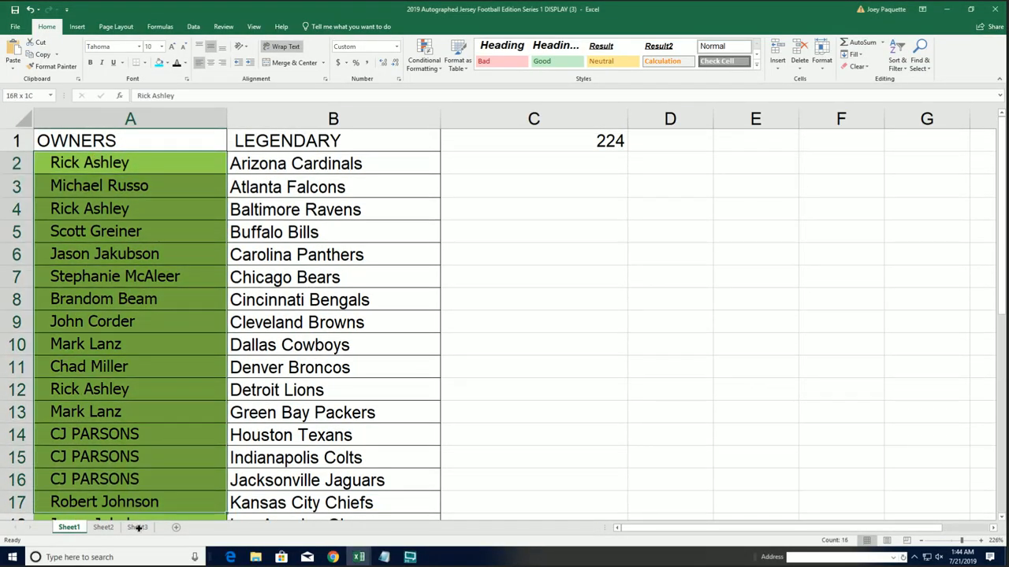
scroll("down", 3)
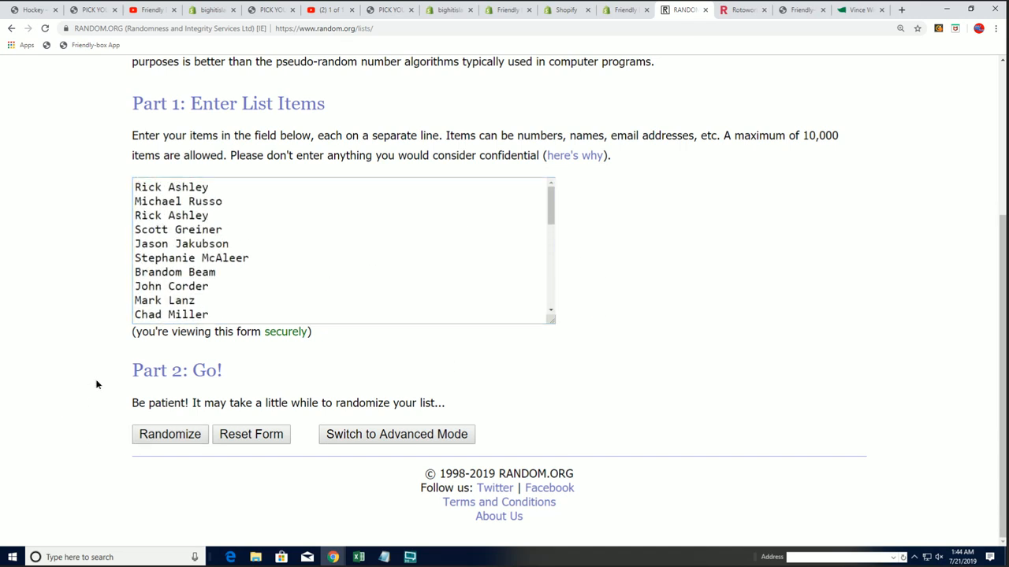
mouse_move(158, 450)
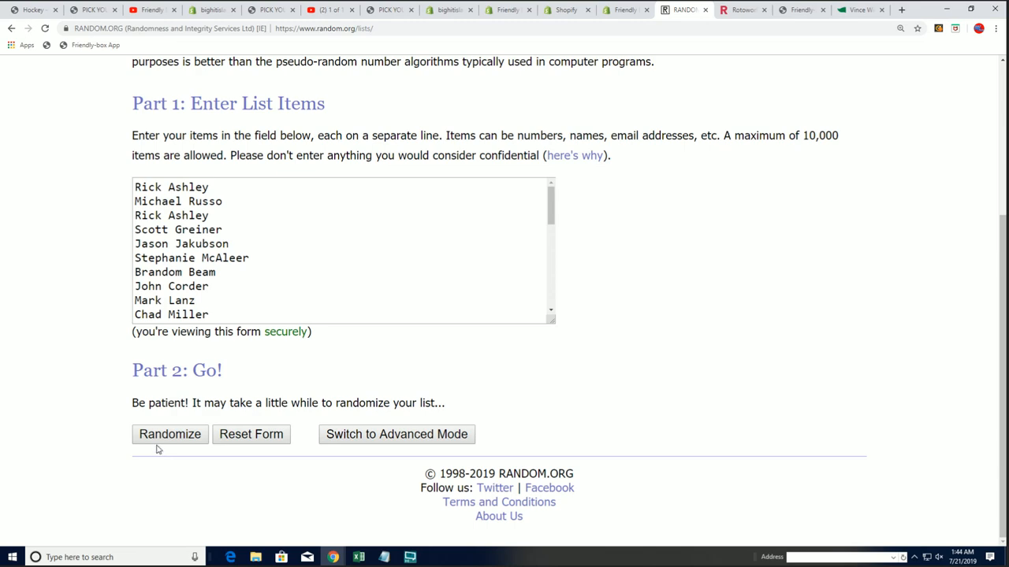
Shuffle the owner list seven times using Randomize and then Again!
left_click(169, 434)
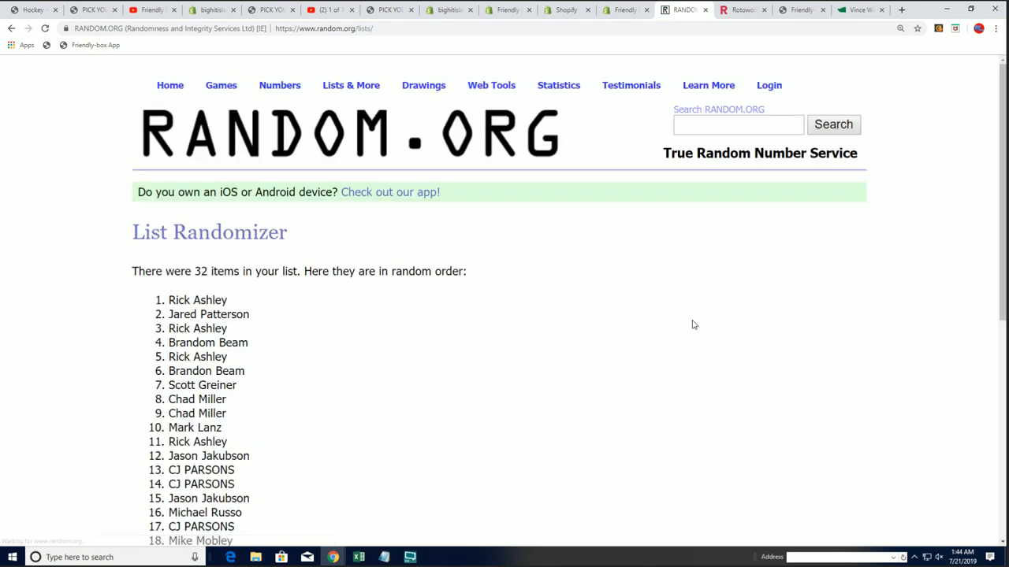
scroll("down", 3)
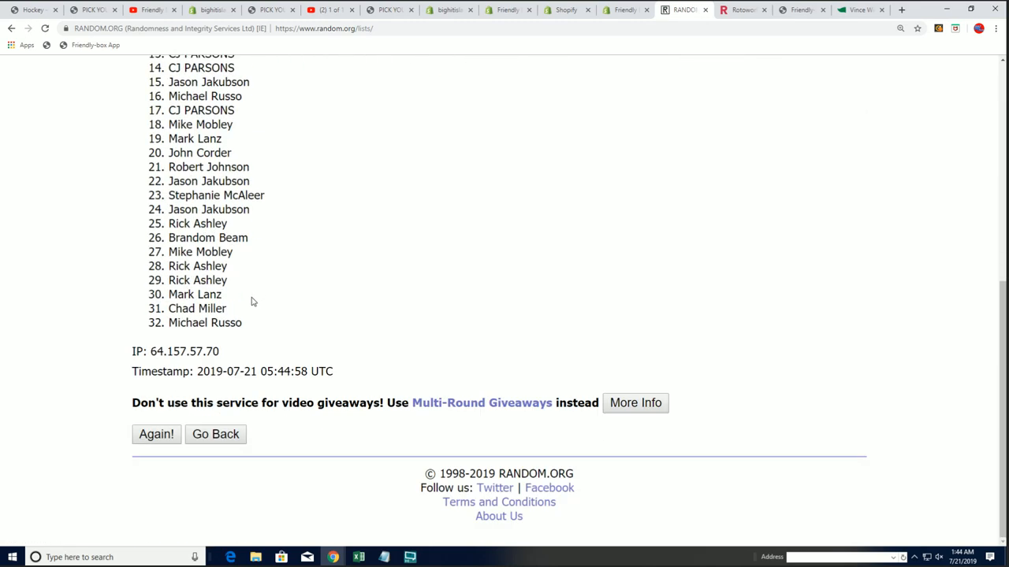
left_click(156, 434)
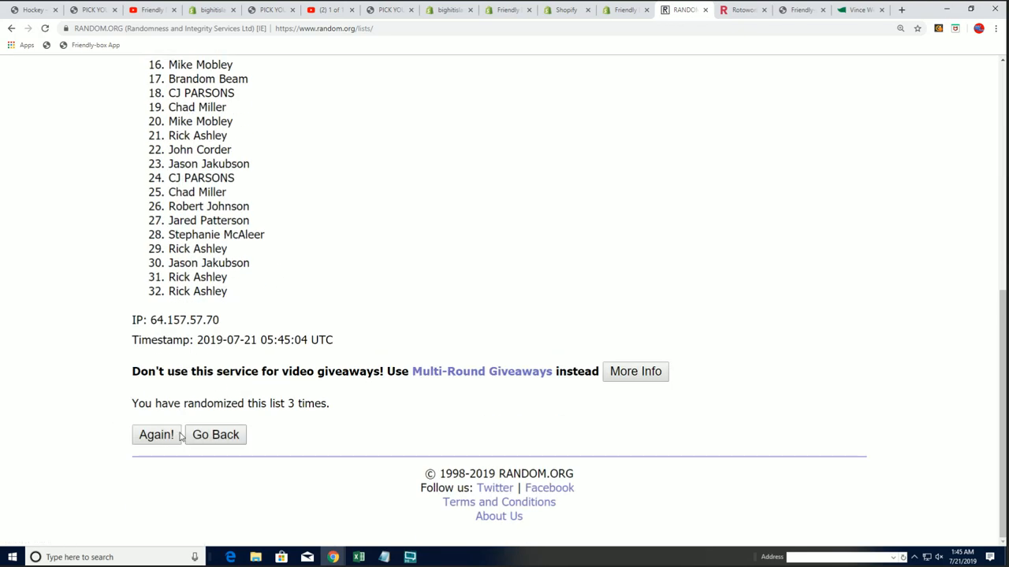
left_click(155, 434)
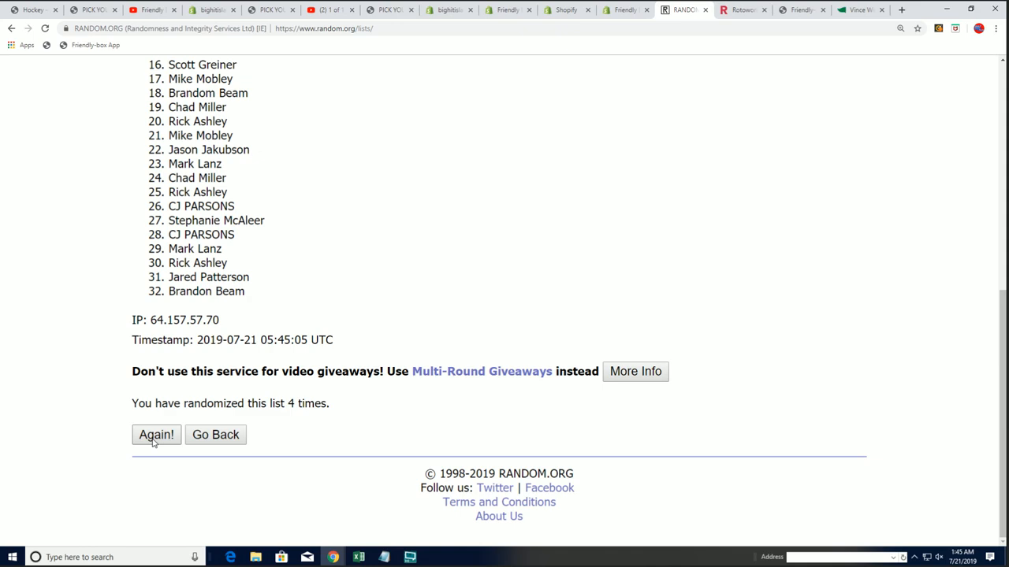
left_click(156, 435)
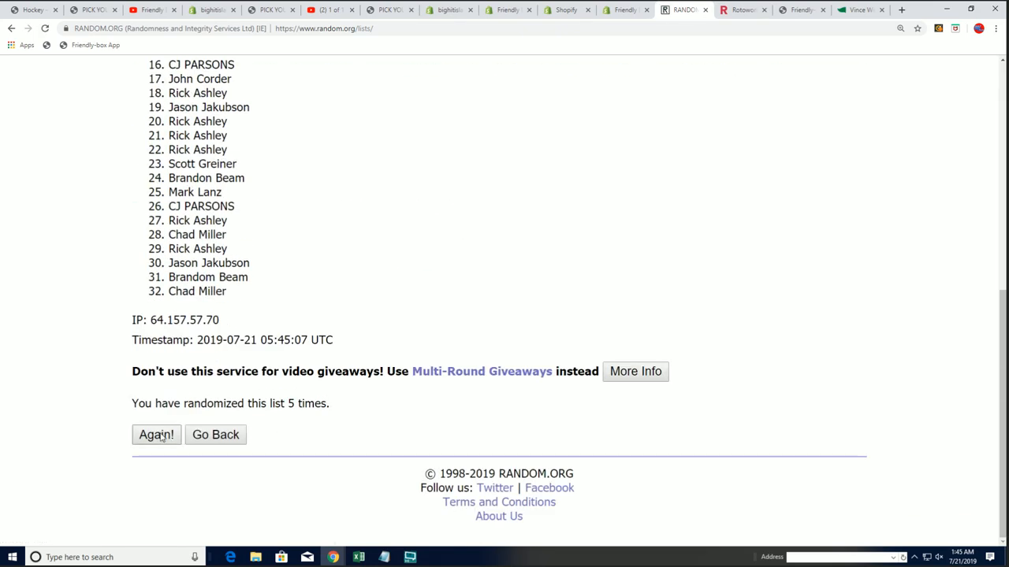
left_click(156, 434)
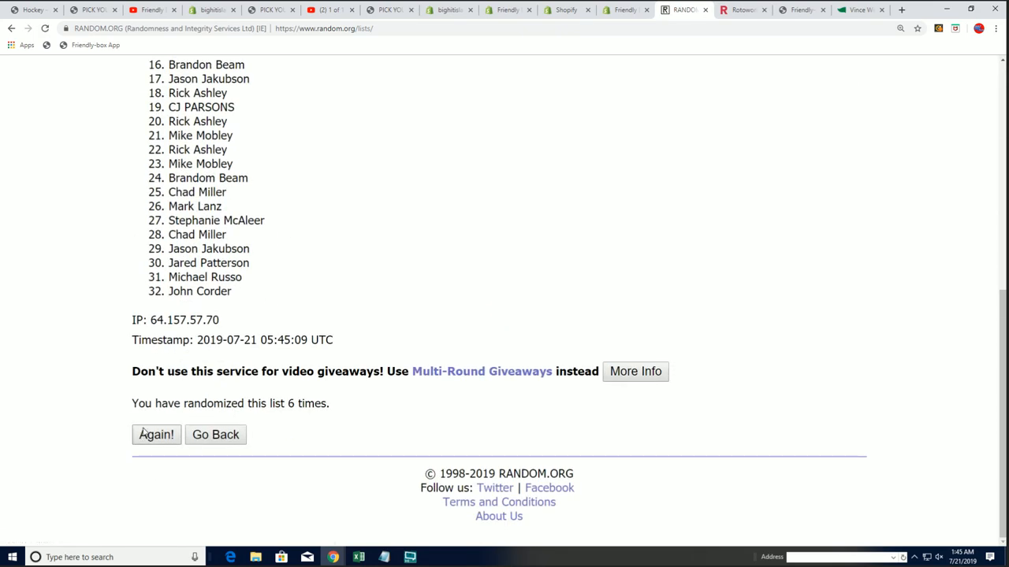
left_click(156, 434)
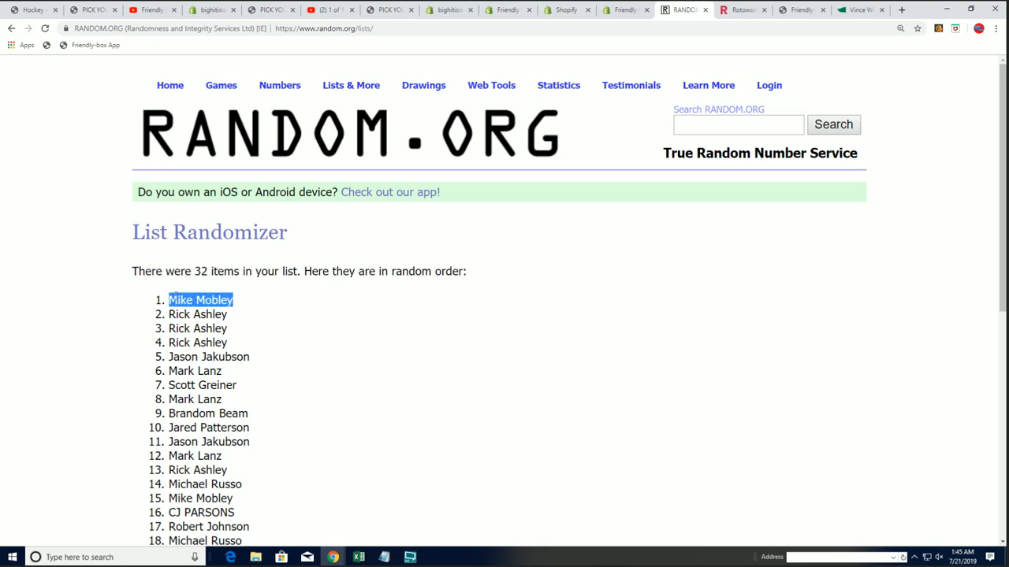
scroll("down", 3)
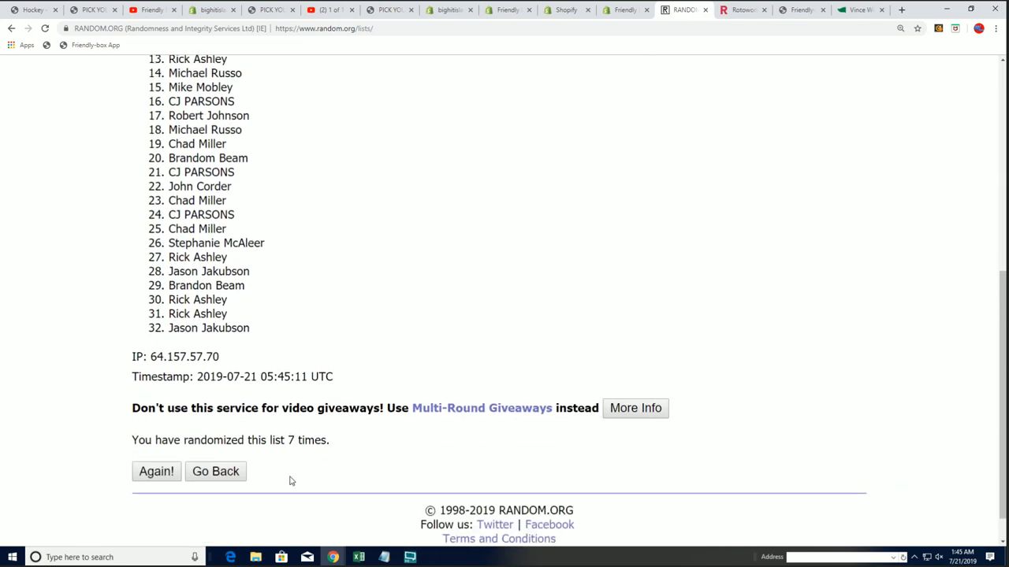
left_click(156, 471)
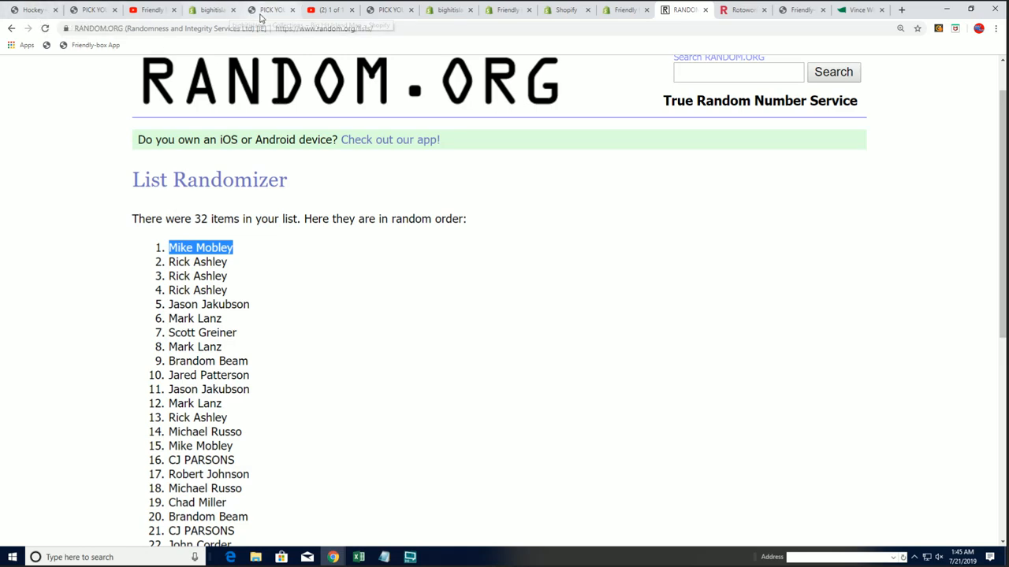
left_click(270, 10)
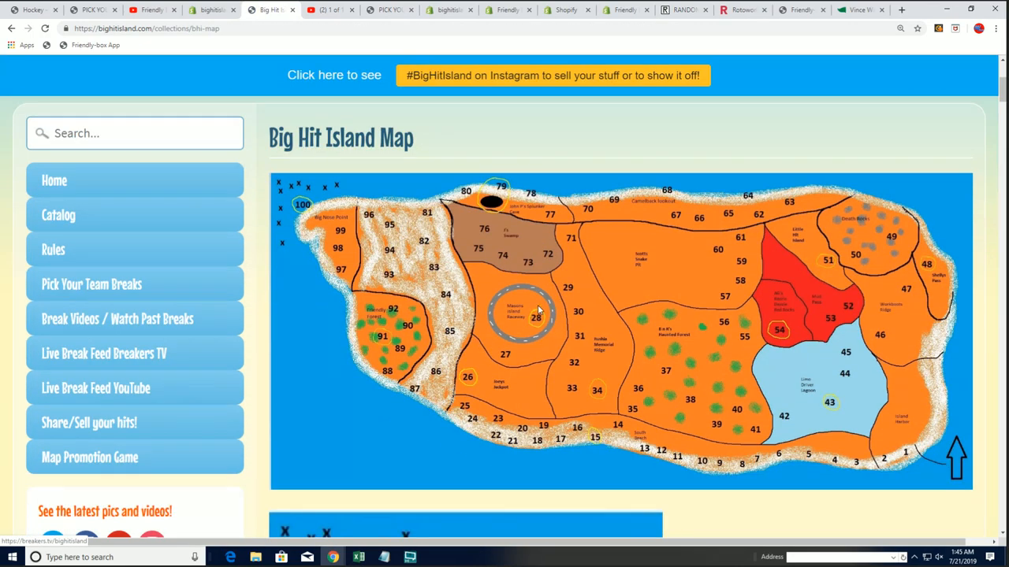
Read the map page's FAQ rules and space standings down to the zoomed map
scroll("down", 3)
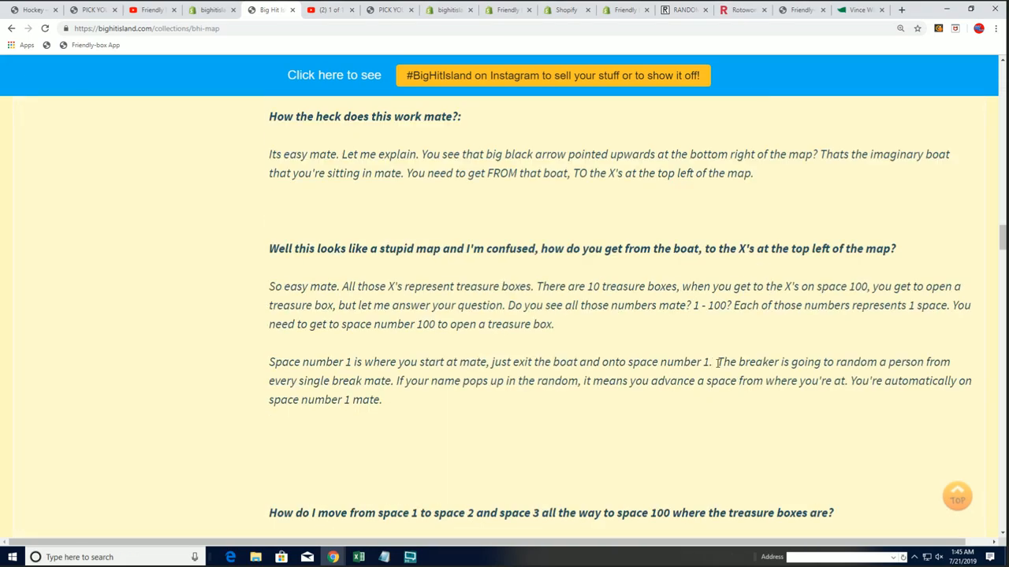
scroll("down", 3)
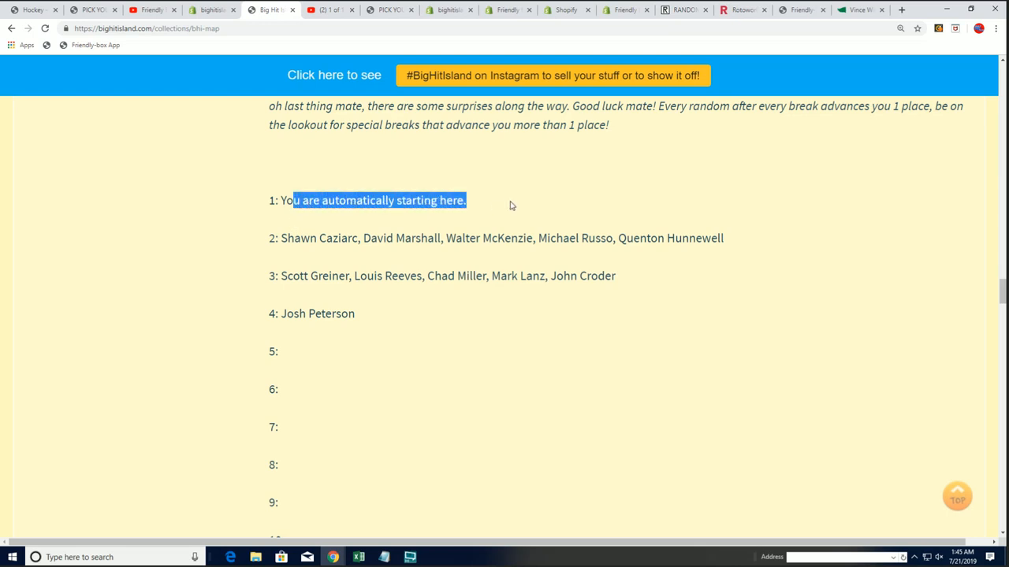
left_click(283, 238)
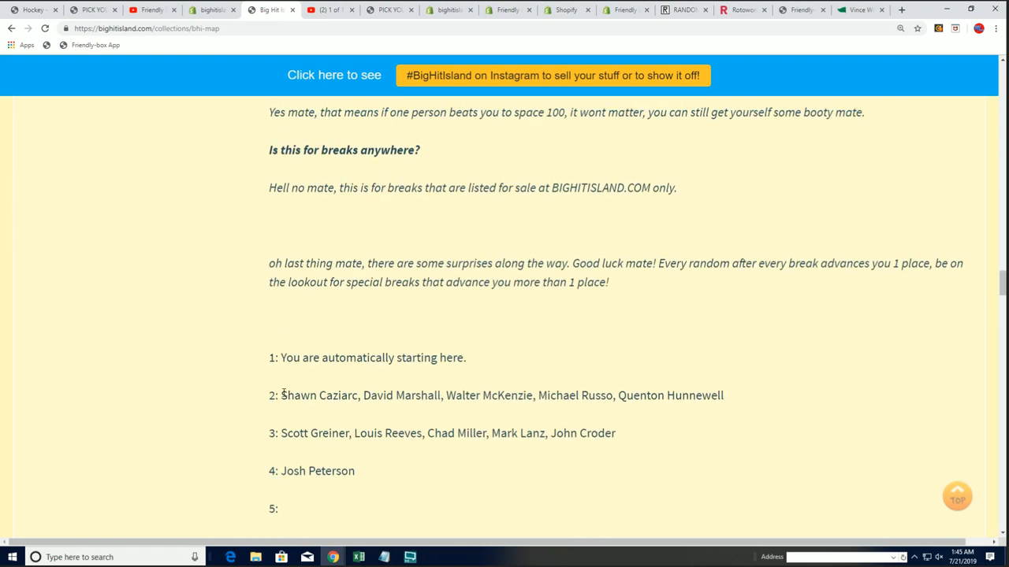
scroll("down", 3)
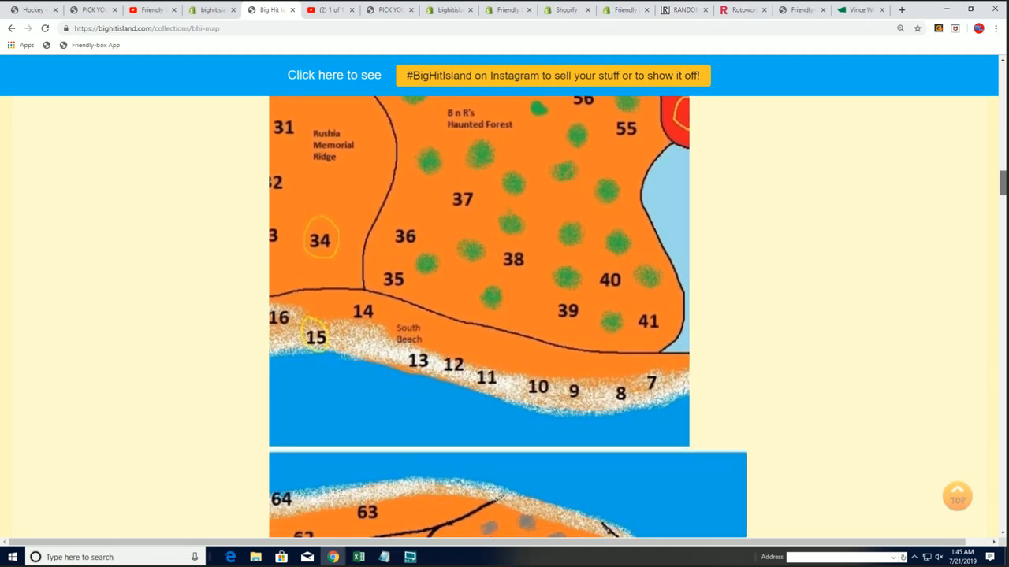
scroll("down", 3)
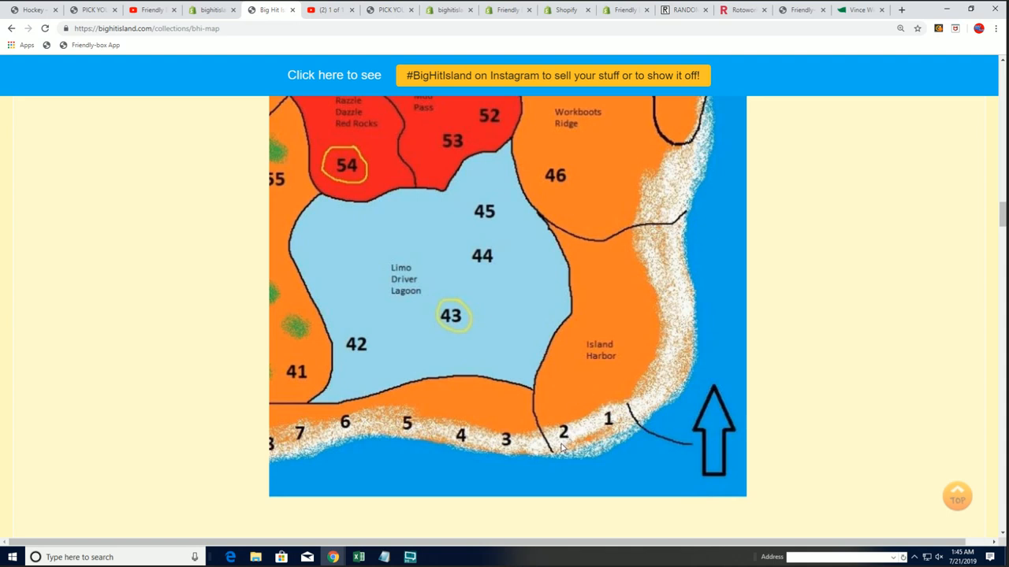
mouse_move(563, 436)
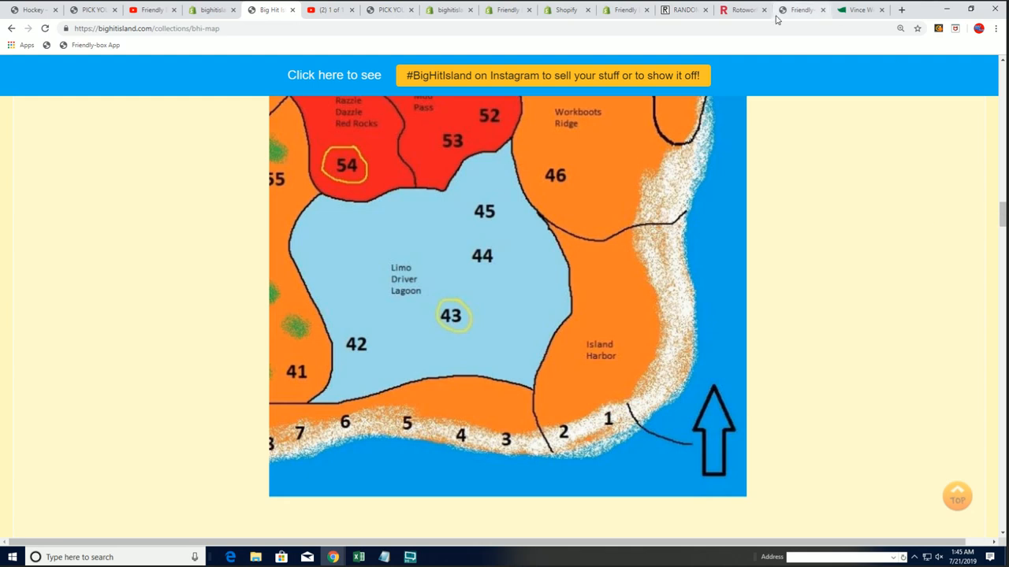
left_click(682, 10)
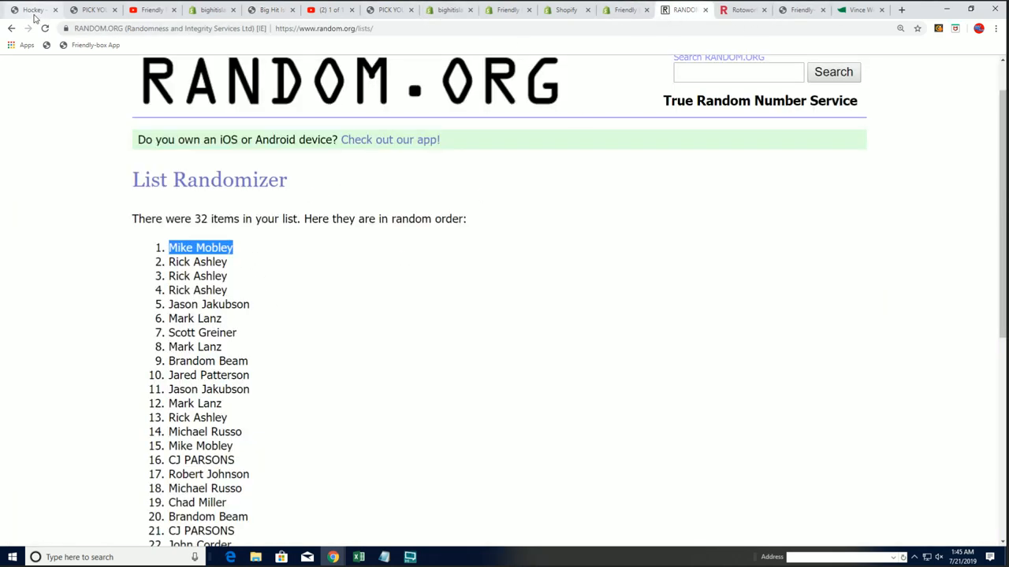
left_click(211, 9)
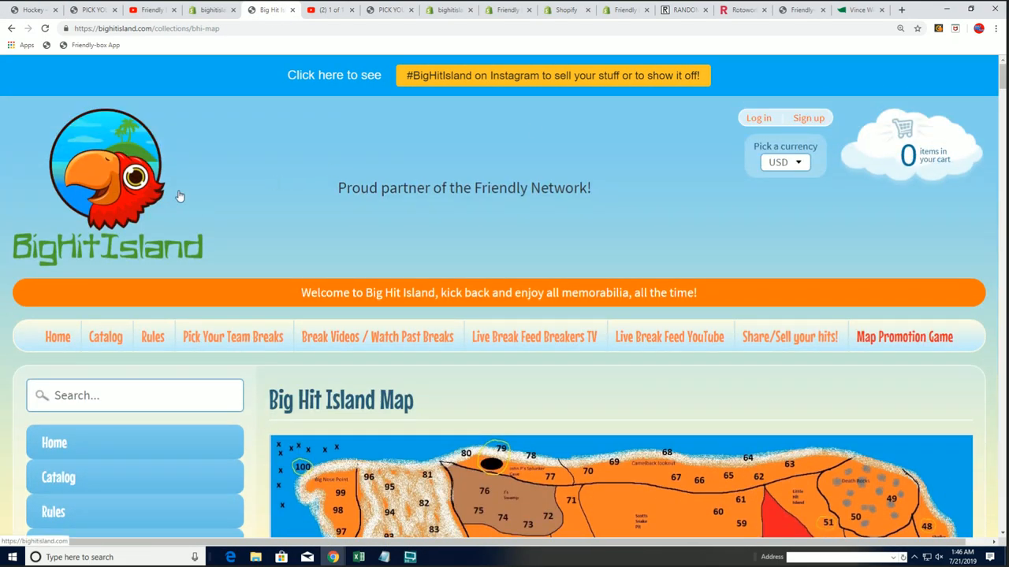
scroll("down", 3)
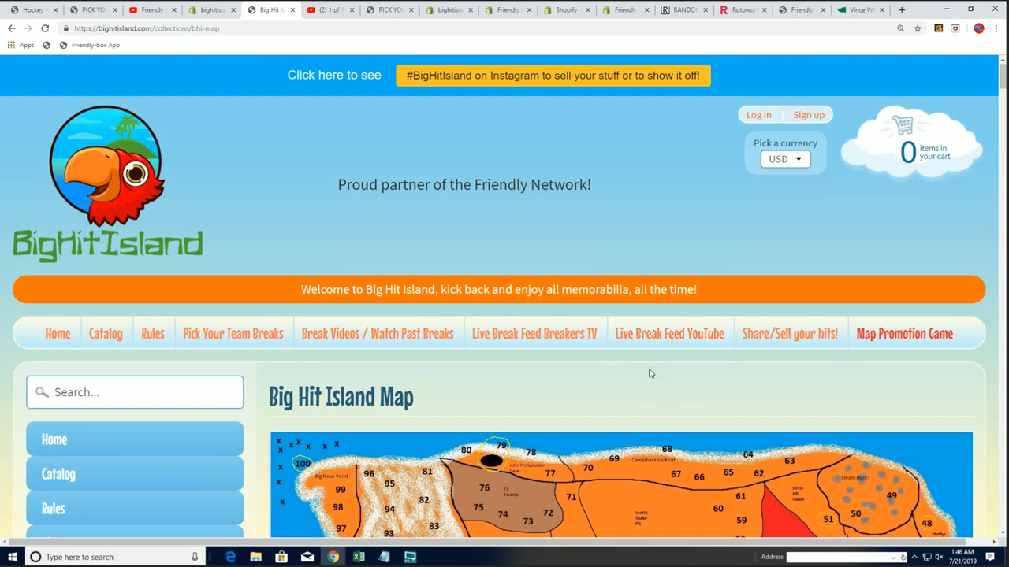
scroll("down", 3)
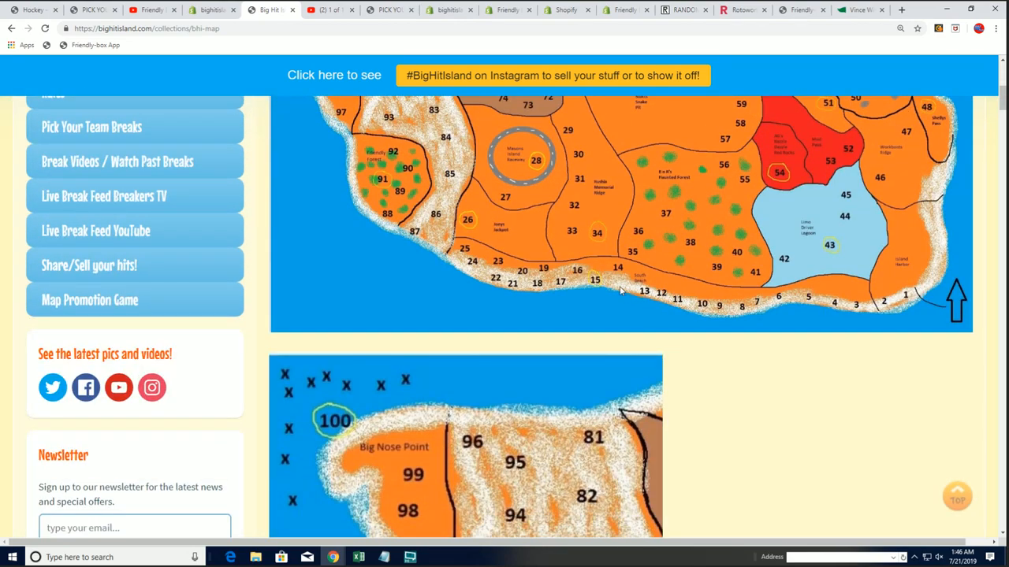
mouse_move(597, 281)
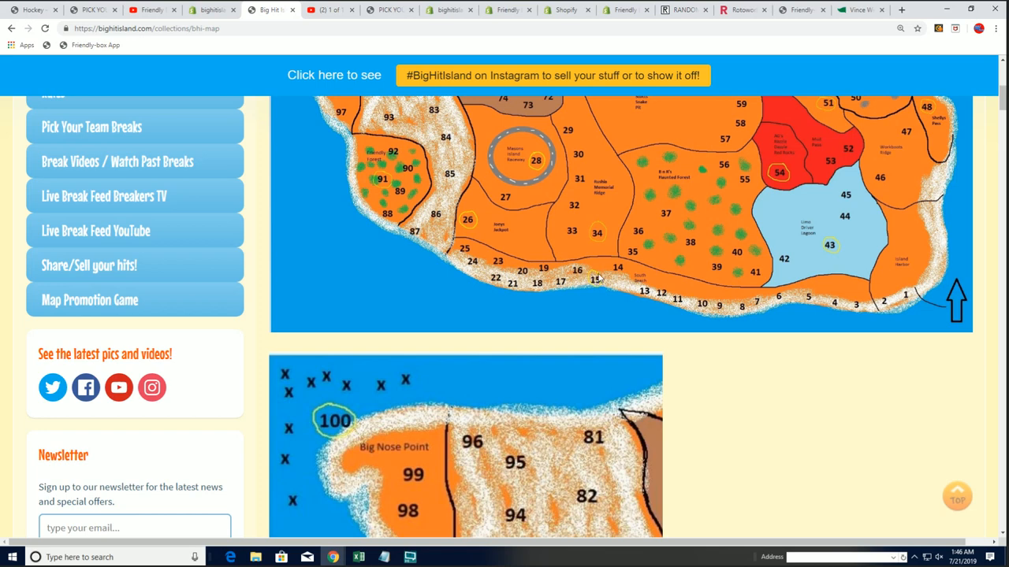
mouse_move(596, 278)
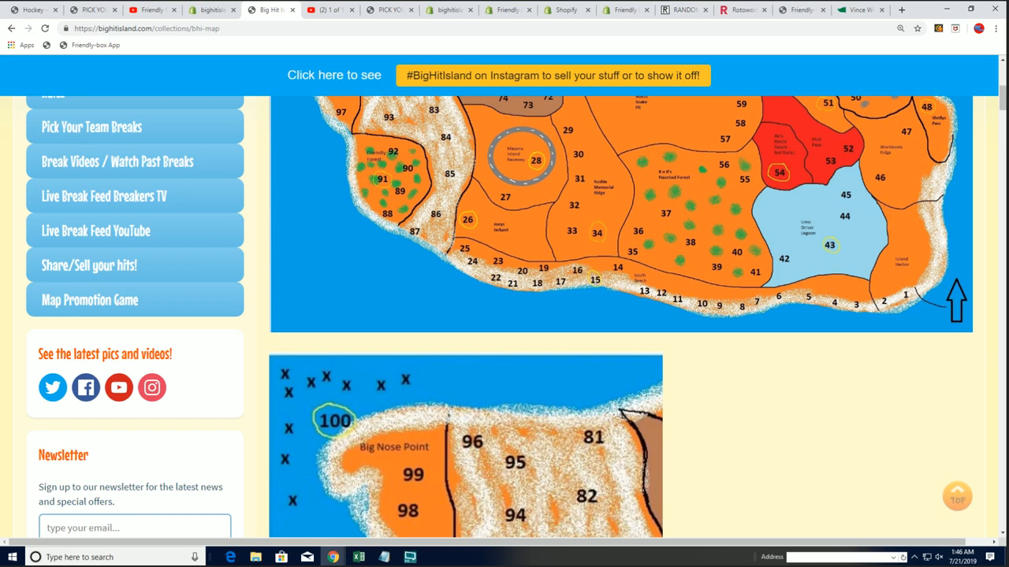